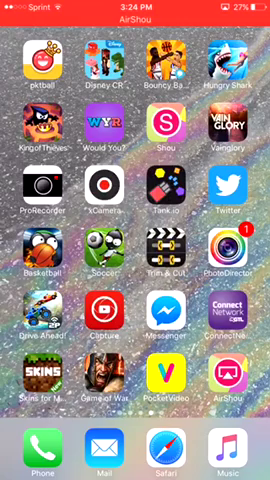
Swipe the home screen to reach the dock and launch Safari
{"action": "scroll", "scroll_direction": "left", "scroll_amount": 3}
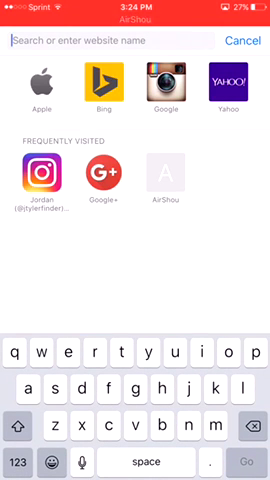
Search 'emu4ios' in Safari and open the Emu4iOS suggestion
{"action": "type", "text": "meua4"}
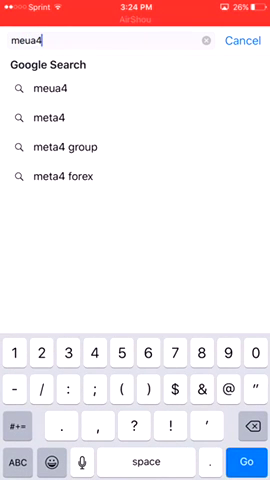
{"action": "type", "text": "i"}
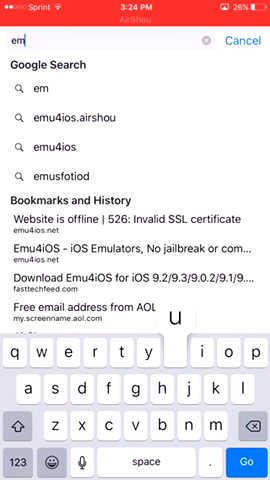
{"action": "type", "text": "u"}
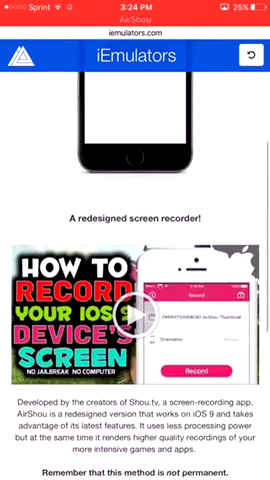
Scroll the iEmulators AirShou page down to its install link
{"action": "scroll", "scroll_direction": "down", "scroll_amount": 3}
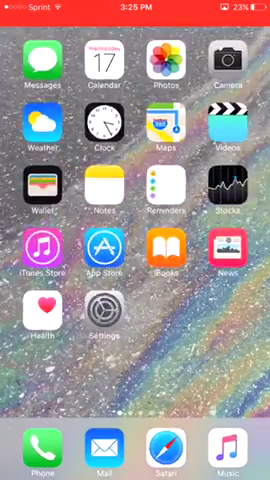
Swipe to the home screen page with AirShou and launch it
{"action": "scroll", "scroll_direction": "left", "scroll_amount": 3}
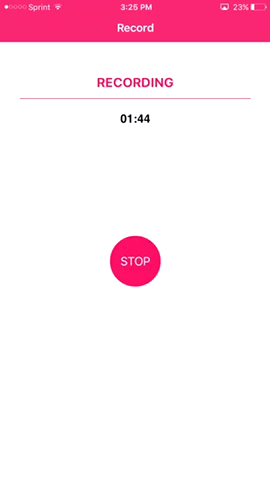
Press Home to exit AirShou while the recording keeps running
{"action": "key", "text": "home"}
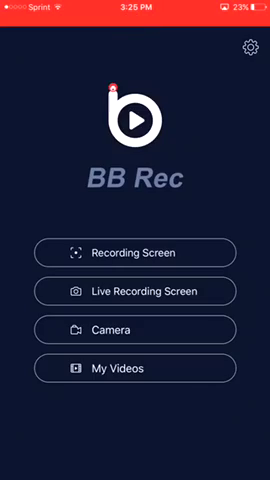
Exit BB Rec and swipe to the home screen page showing AirShou
{"action": "key", "text": "home"}
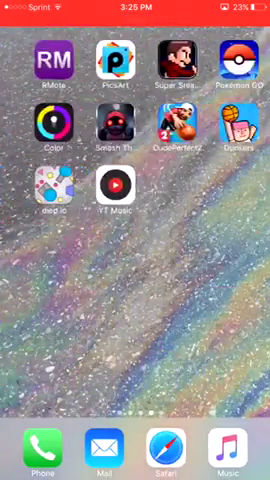
{"action": "scroll", "scroll_direction": "left", "scroll_amount": 3}
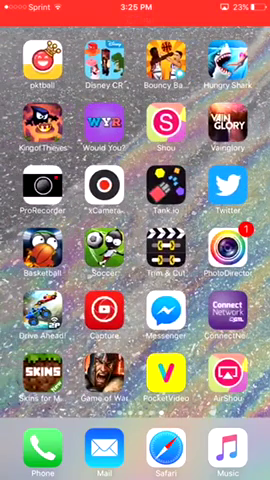